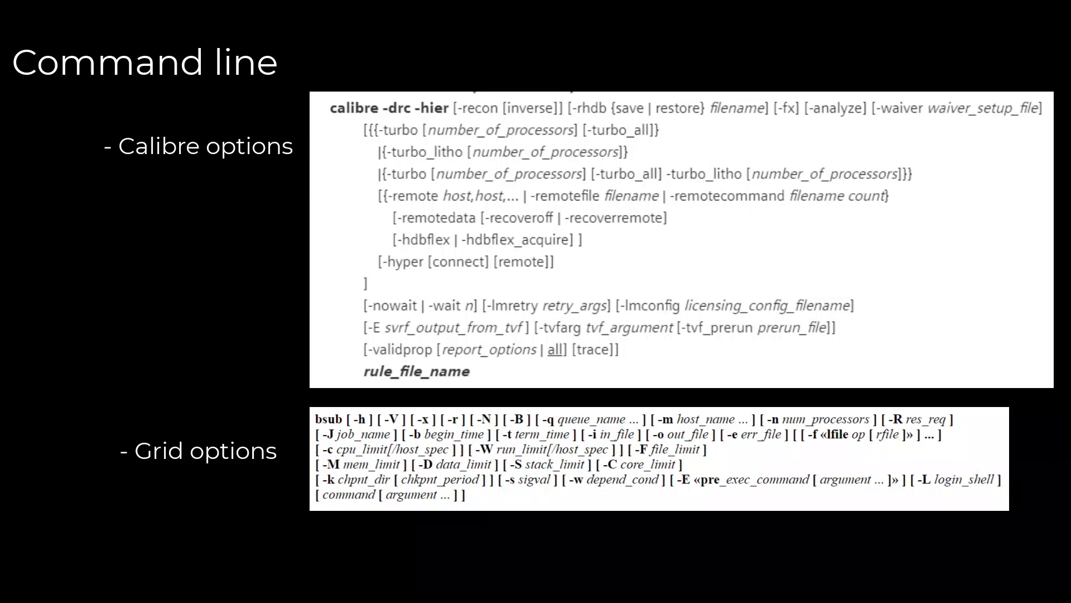
Advance the slides to the Calibre Interactive settings overview with the navigation pane outlined
key("Right")
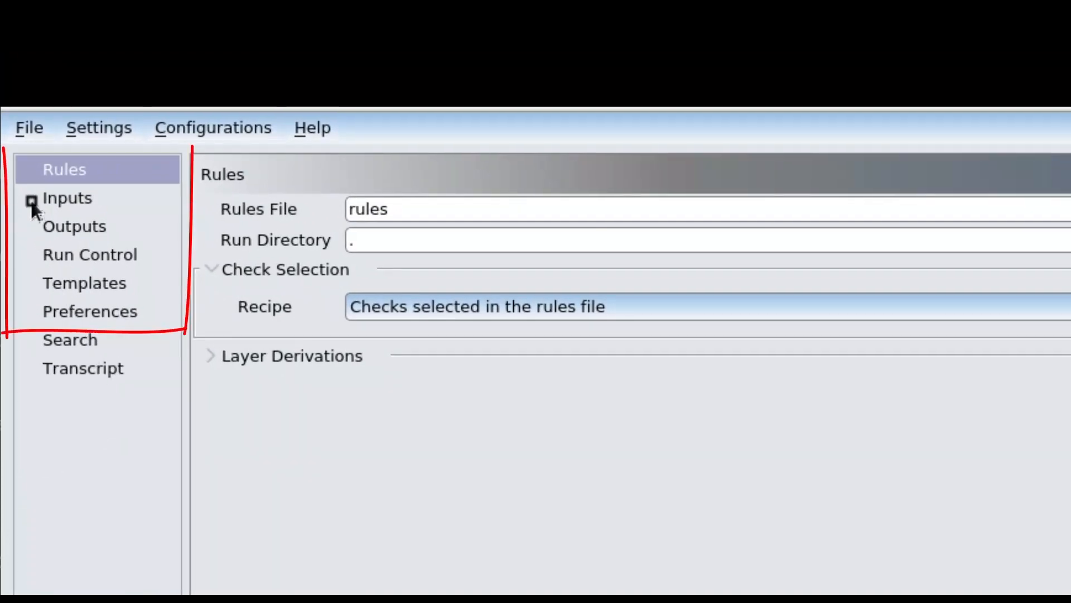
Review the Inputs and Outputs pages, then show the Run Control settings
left_click(67, 198)
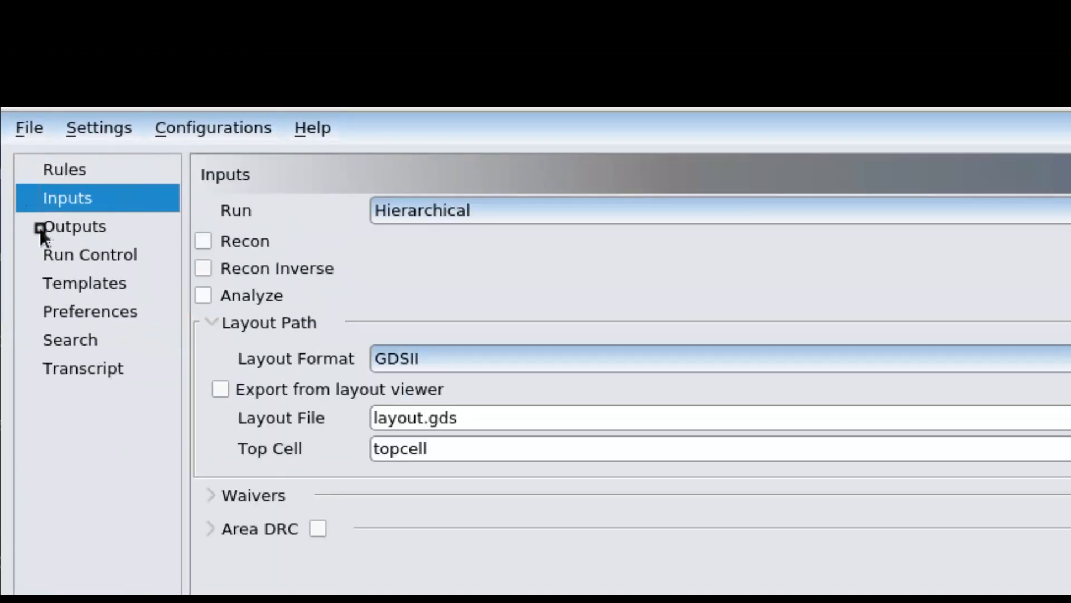
left_click(74, 226)
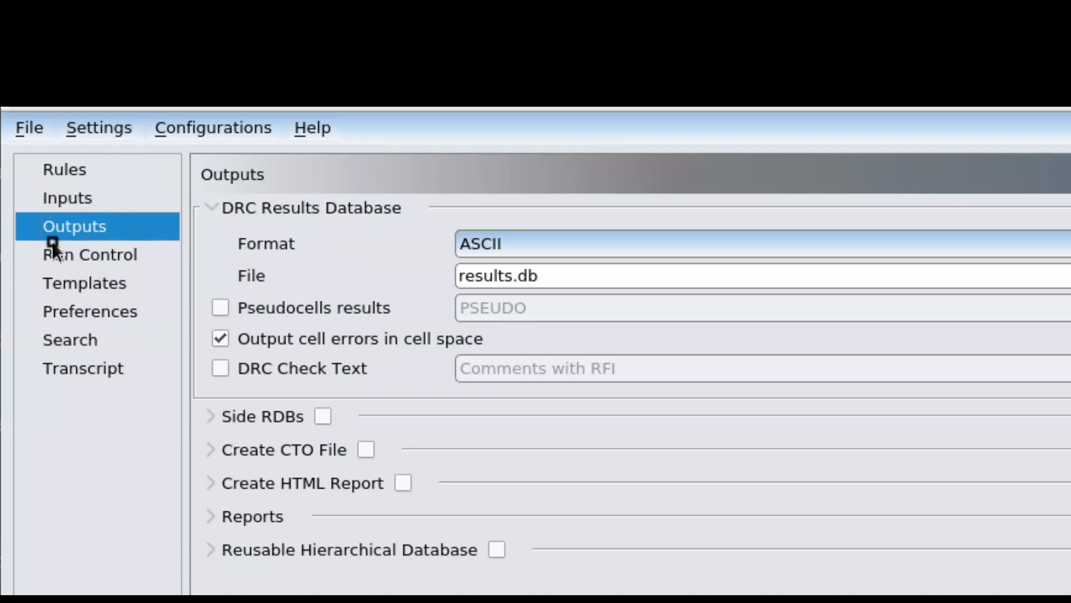
left_click(90, 254)
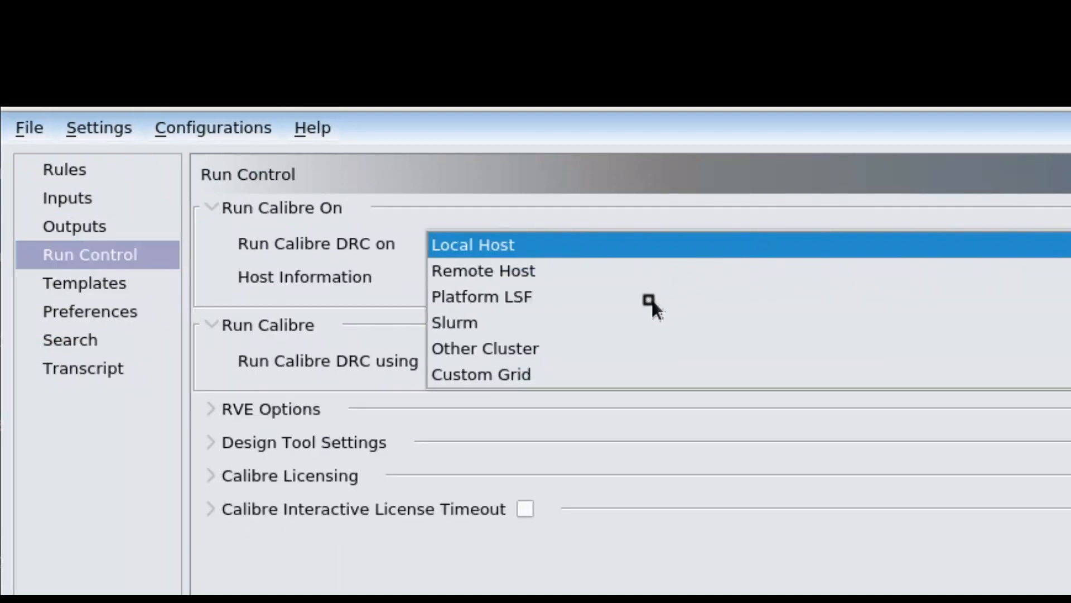
Set Run Control to Platform LSF using Distributed (MTflex) processing
left_click(482, 296)
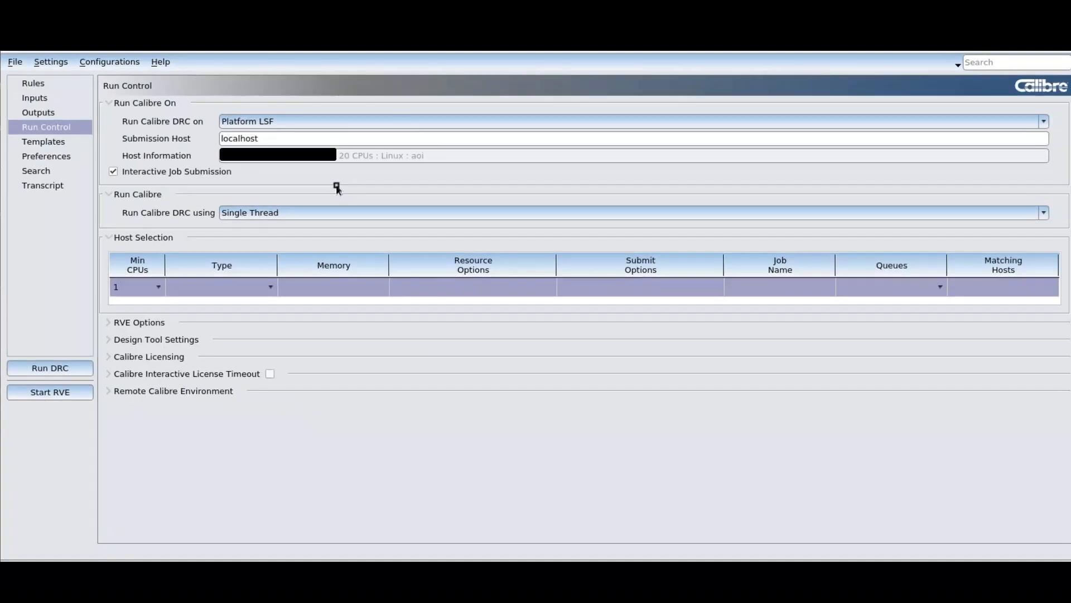
left_click(1039, 213)
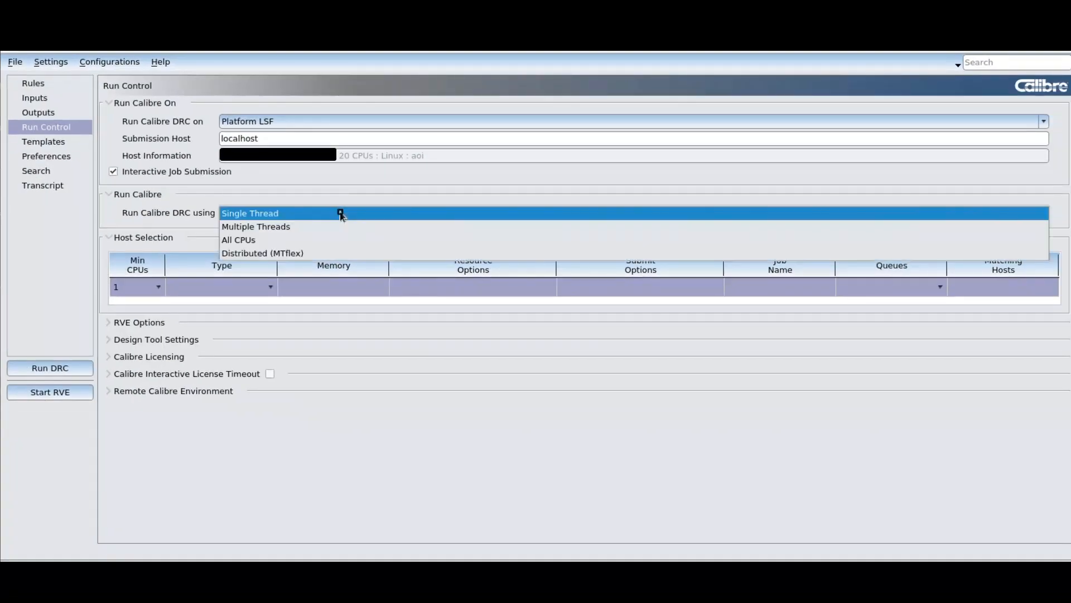
left_click(262, 252)
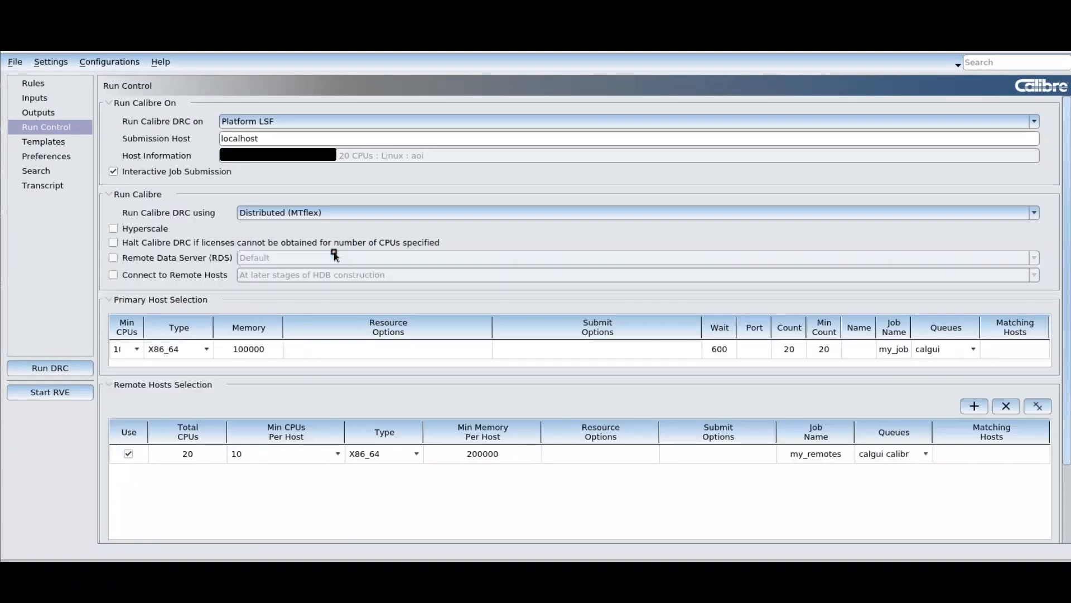
mouse_move(512, 305)
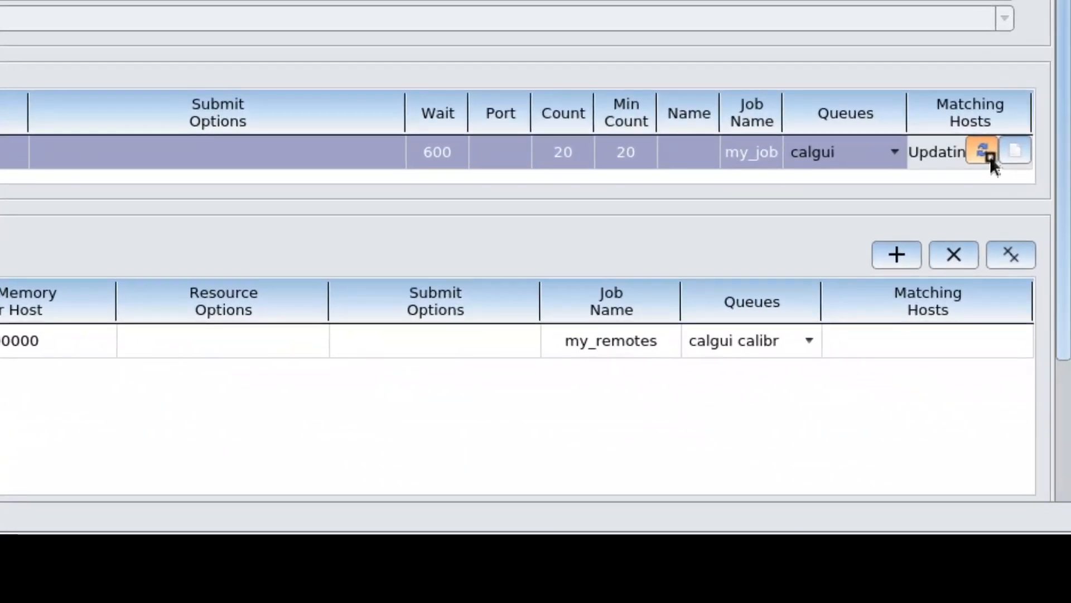
Show the LSF_Matching_Hosts file listing the five x86_64 matching hosts
left_click(983, 340)
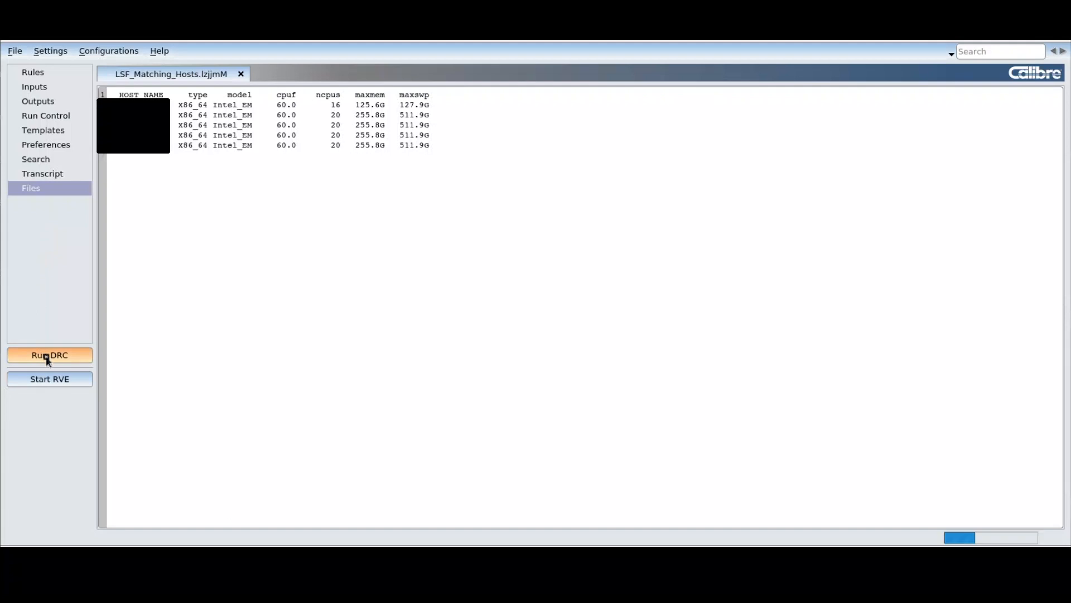
Submit the DRC job and follow its transcript, then bring up the runset file options
left_click(42, 174)
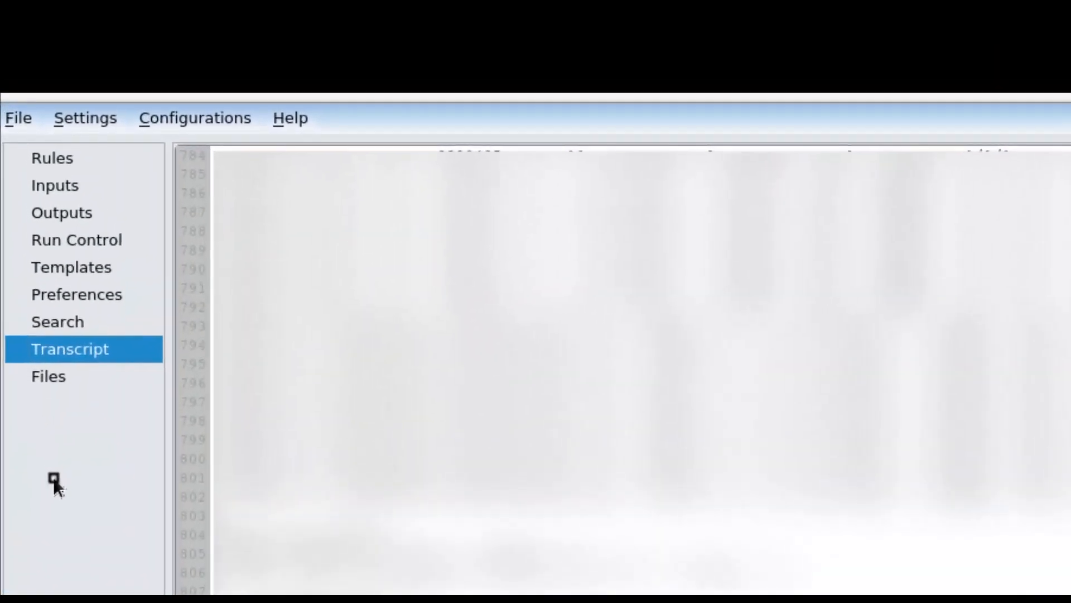
left_click(18, 118)
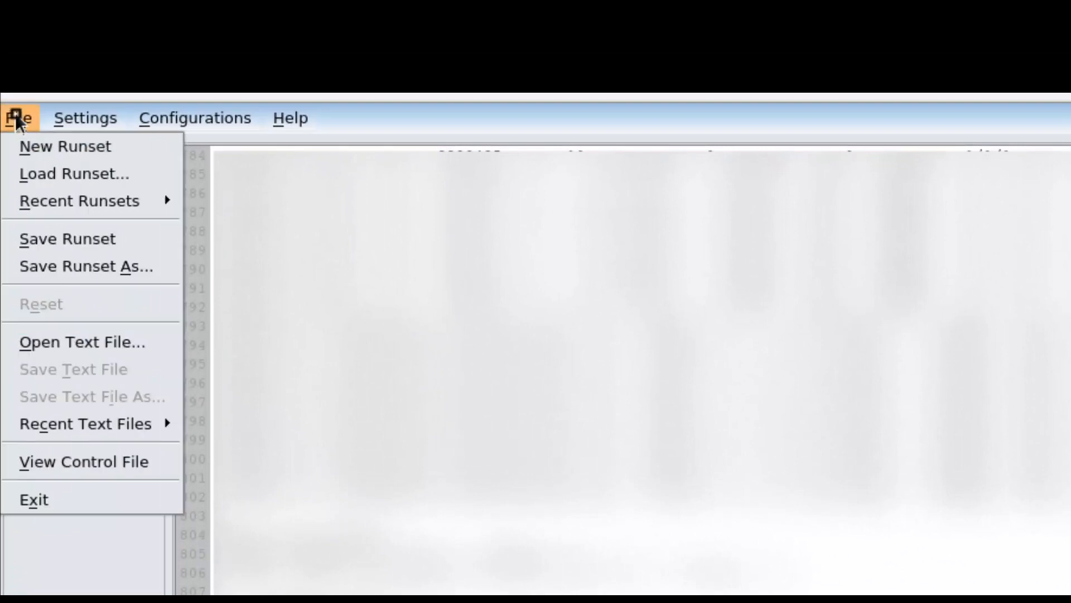